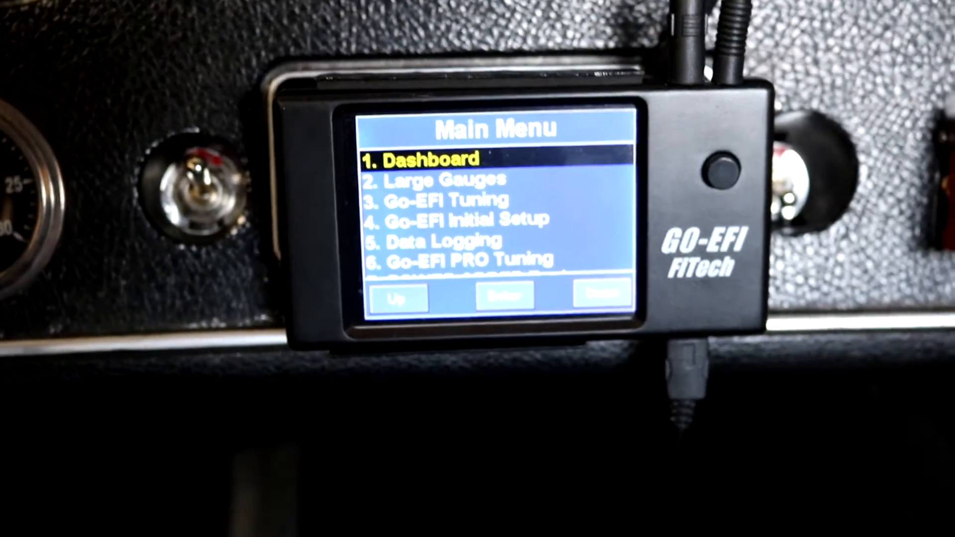
# Bring up the Go-EFI Tuning breakpoints page with Cruise LOW MAP, WOT MAP, Boost MAP and RPM values.
pyautogui.click(723, 190)
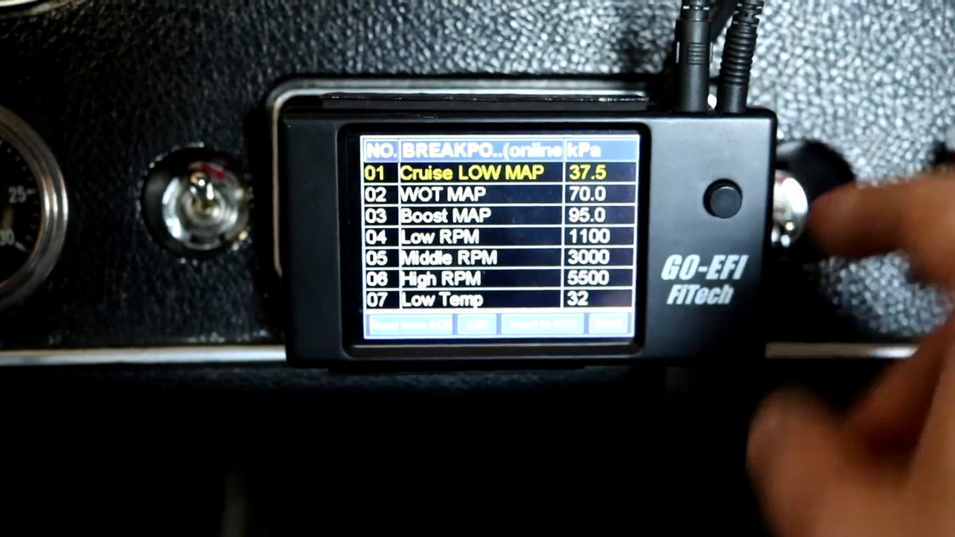
pyautogui.click(728, 192)
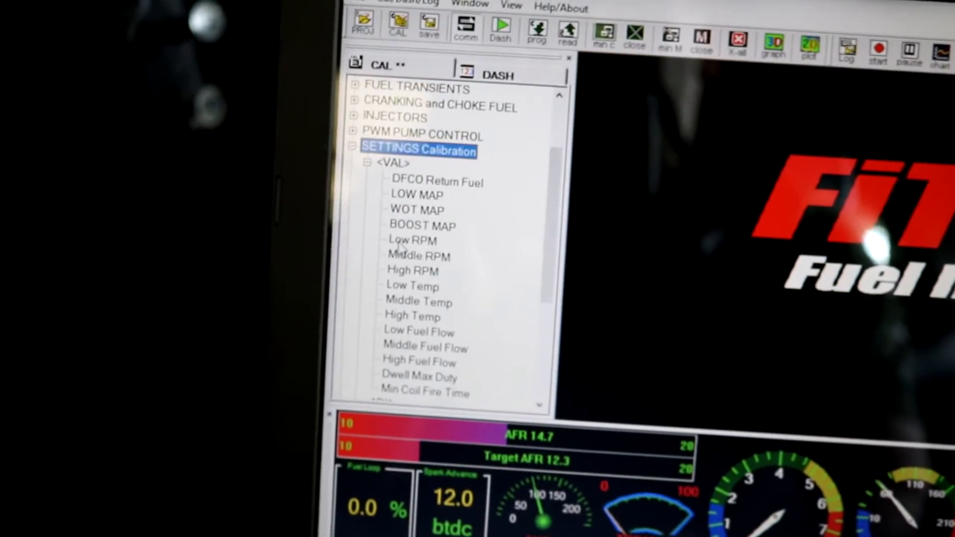
# Expand SETTINGS Calibration in the CAL tree to list LOW MAP, WOT MAP, RPM and temperature breakpoints.
pyautogui.click(422, 225)
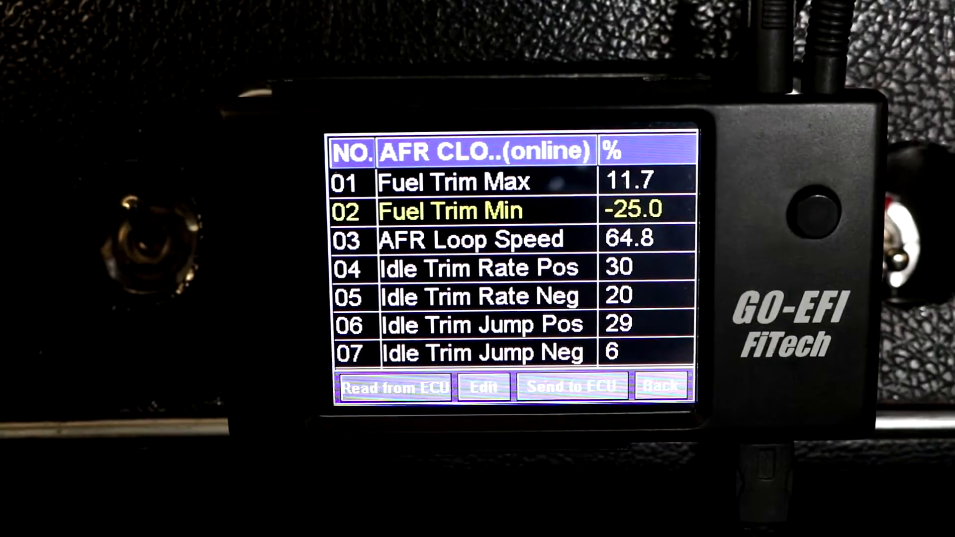
# Leave closed-loop settings and bring up the online AFR Target table of idle, cruise and WOT targets.
pyautogui.click(804, 201)
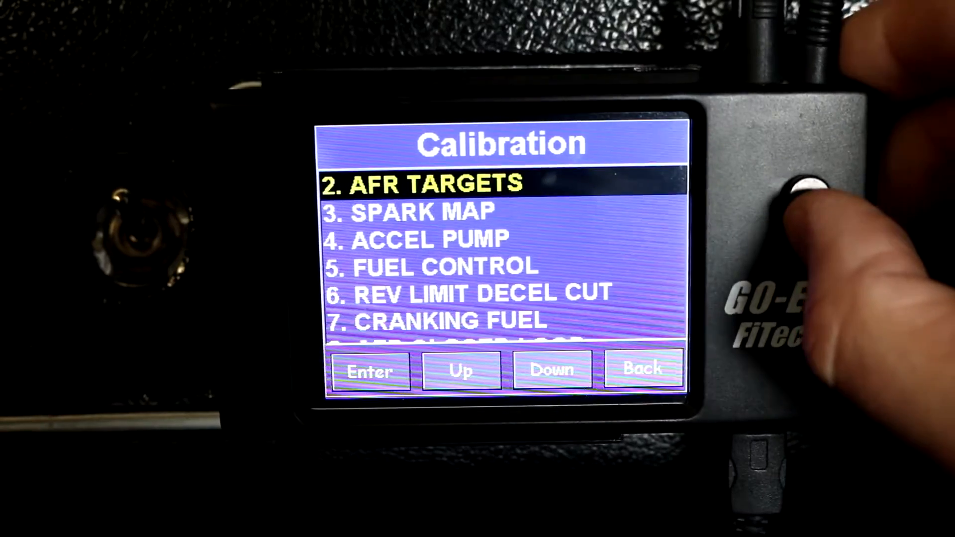
pyautogui.click(804, 195)
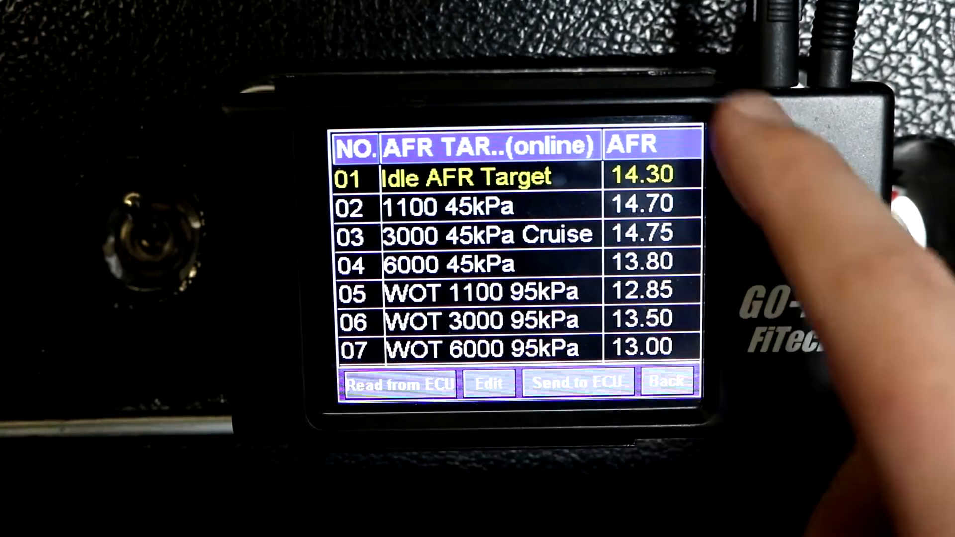
pyautogui.click(482, 318)
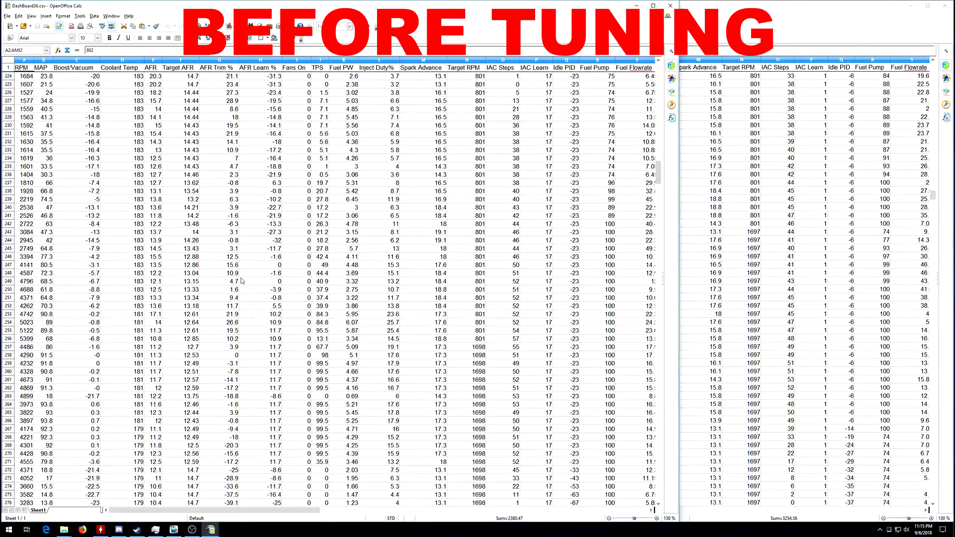
pyautogui.moveTo(248, 324)
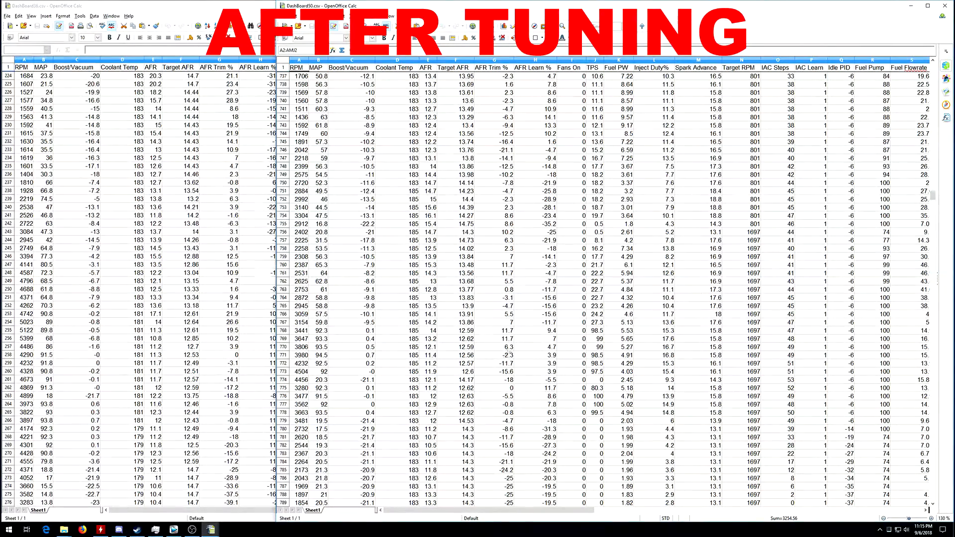
pyautogui.moveTo(445, 368)
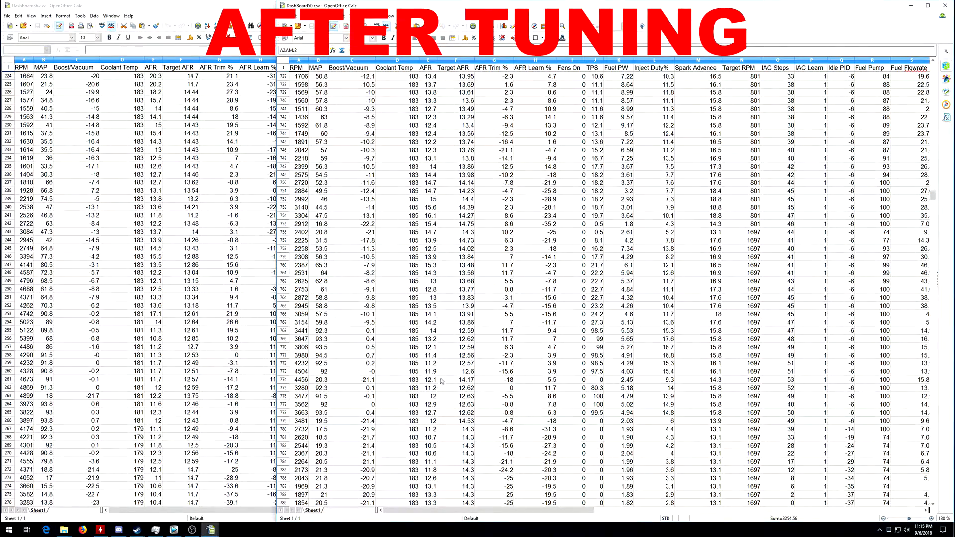
pyautogui.moveTo(433, 392)
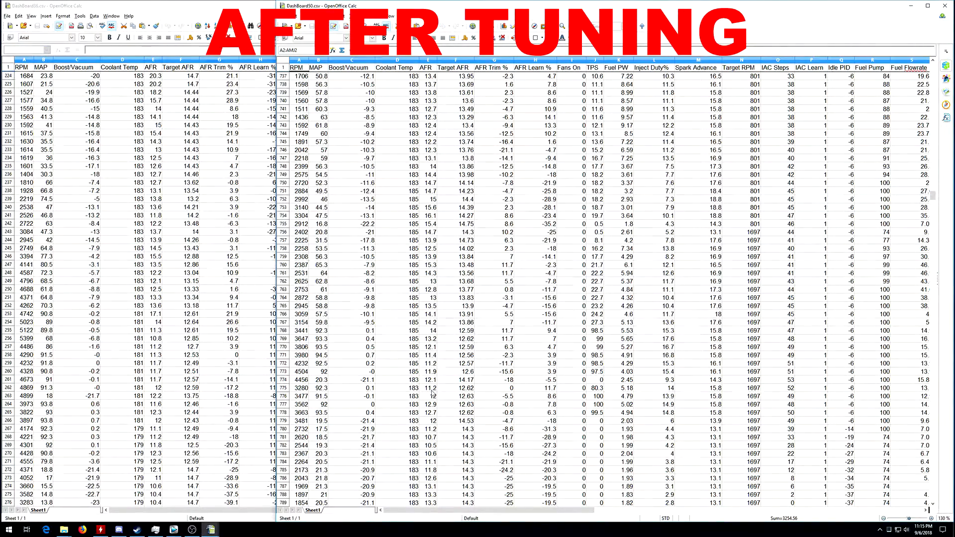